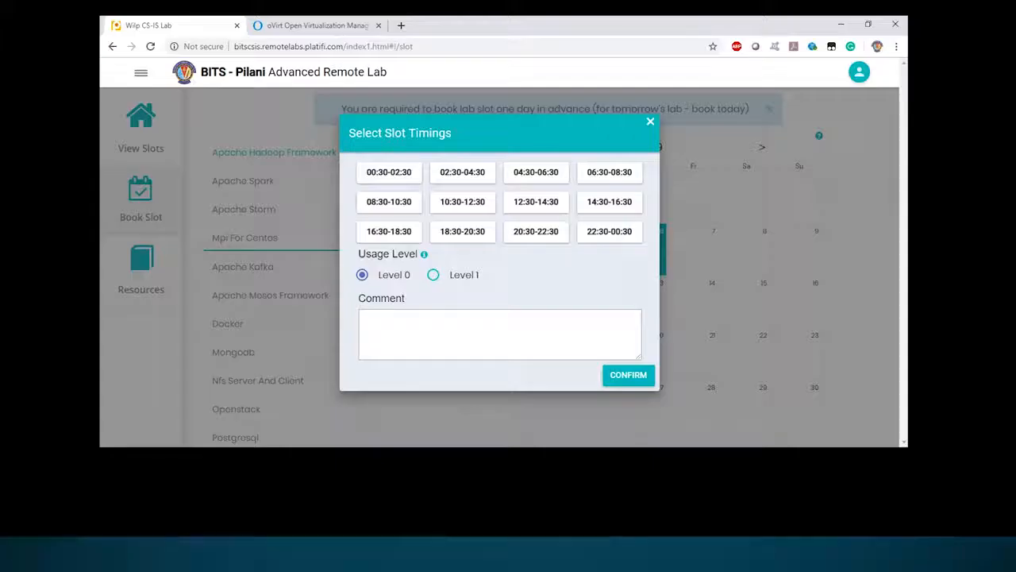
# Step: Pick the 10:30–12:30 lab slot and switch to the oVirt manager tab
pyautogui.click(462, 201)
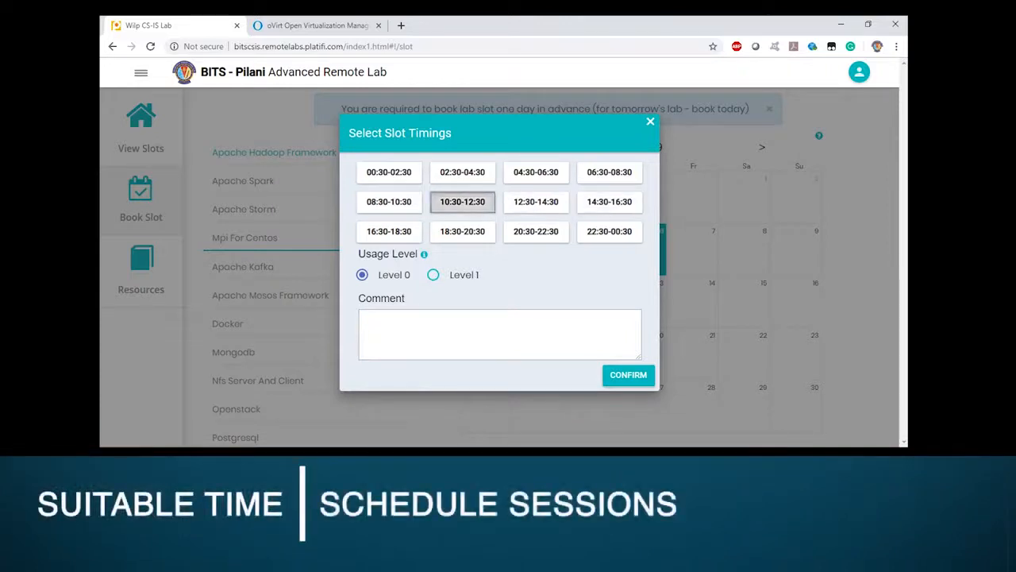
pyautogui.click(316, 26)
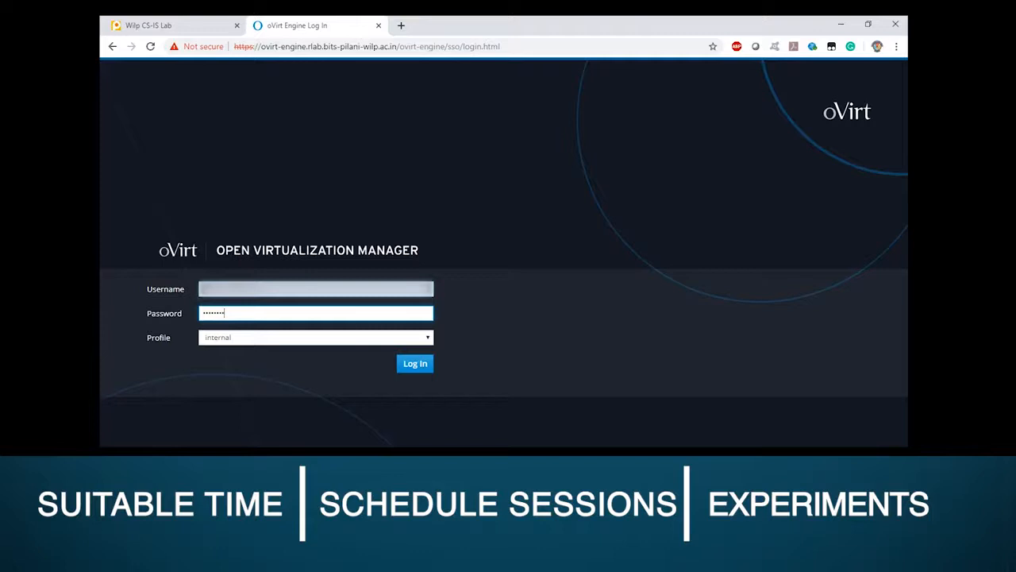
# Step: Log in to oVirt to reach the VM portal listing Debian, SUSE, Red Hat and Windows 7 guests
pyautogui.click(415, 363)
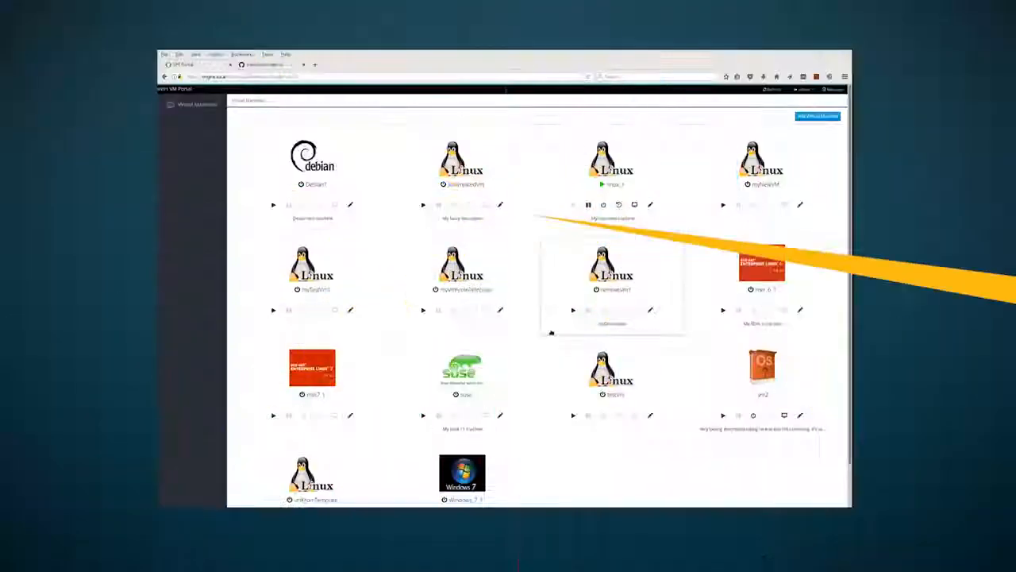